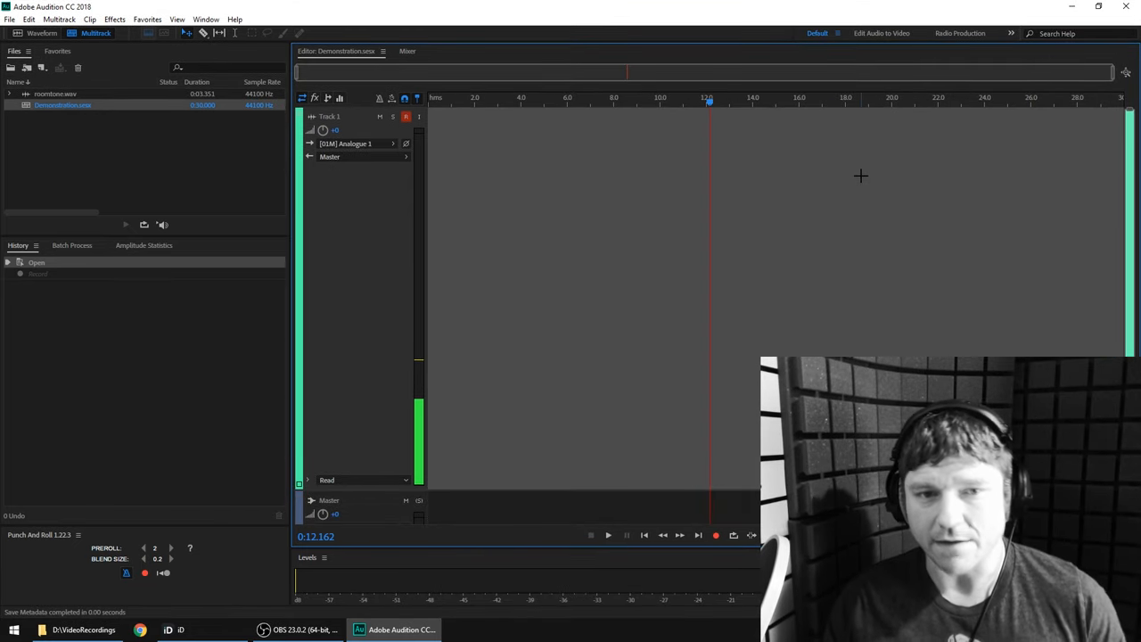
mouse_move(312, 249)
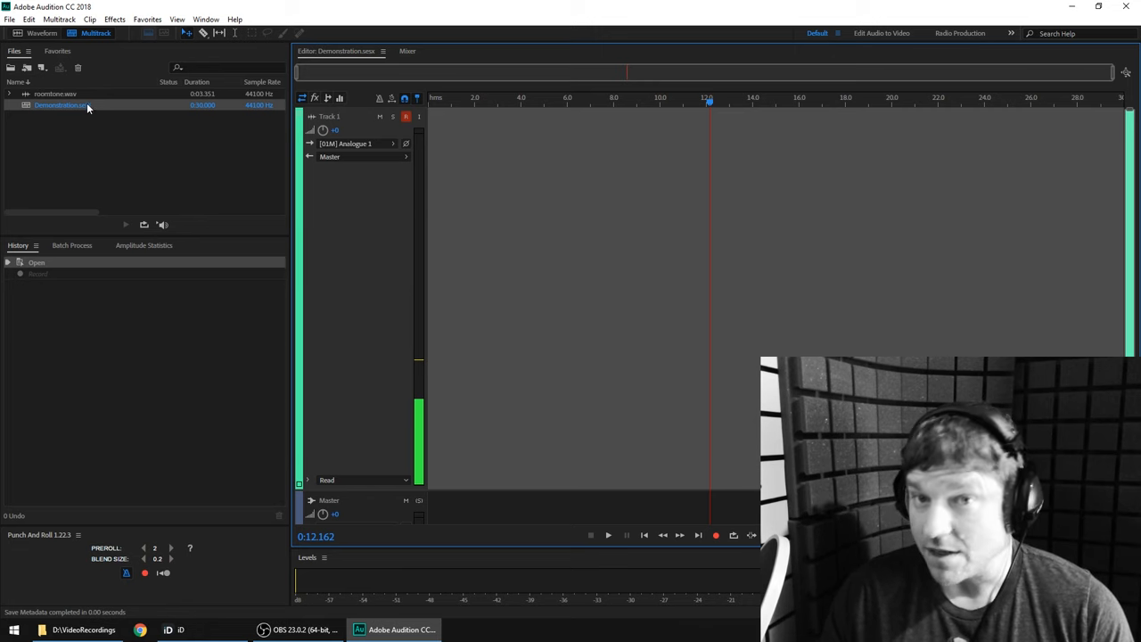
mouse_move(230, 125)
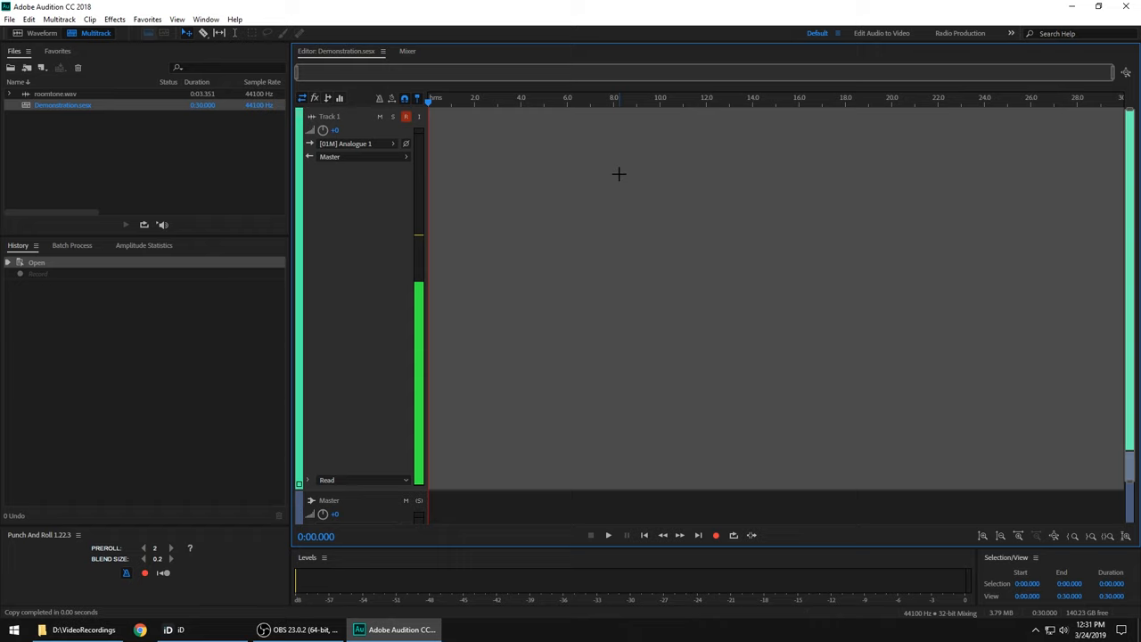
Record a roughly 15-second narration take onto Track 1 and stop
click(715, 535)
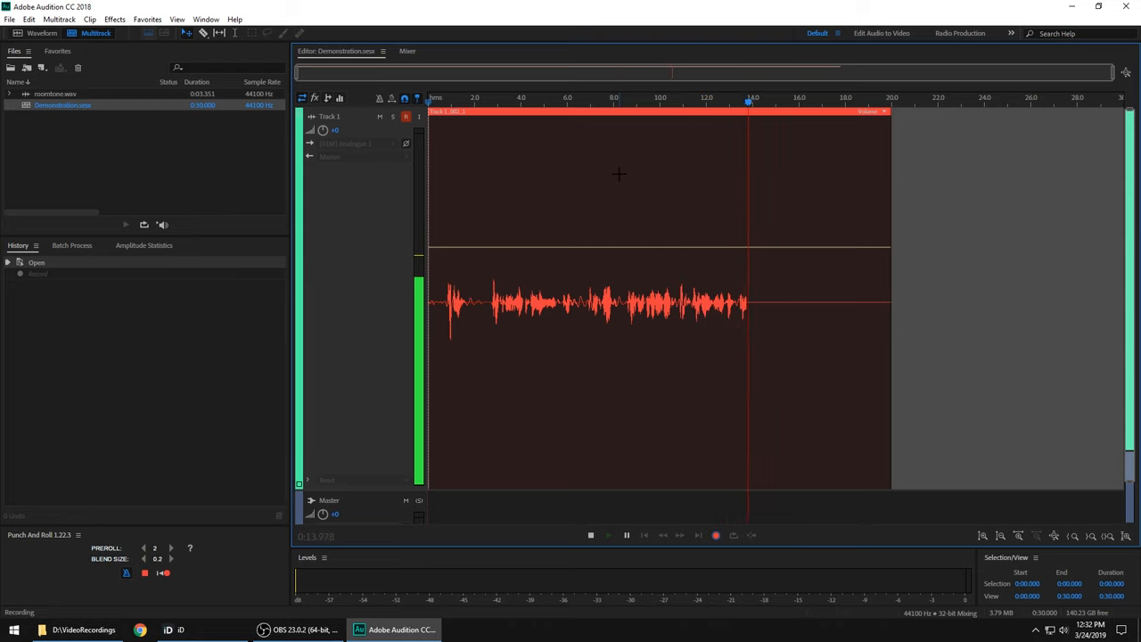
click(590, 534)
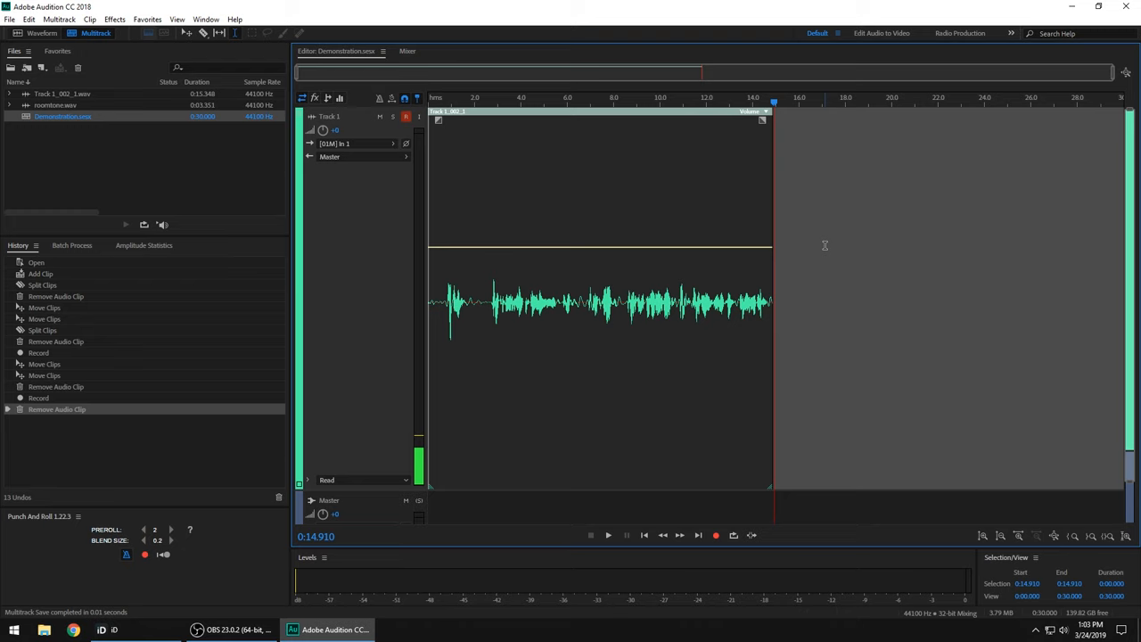
mouse_move(646, 193)
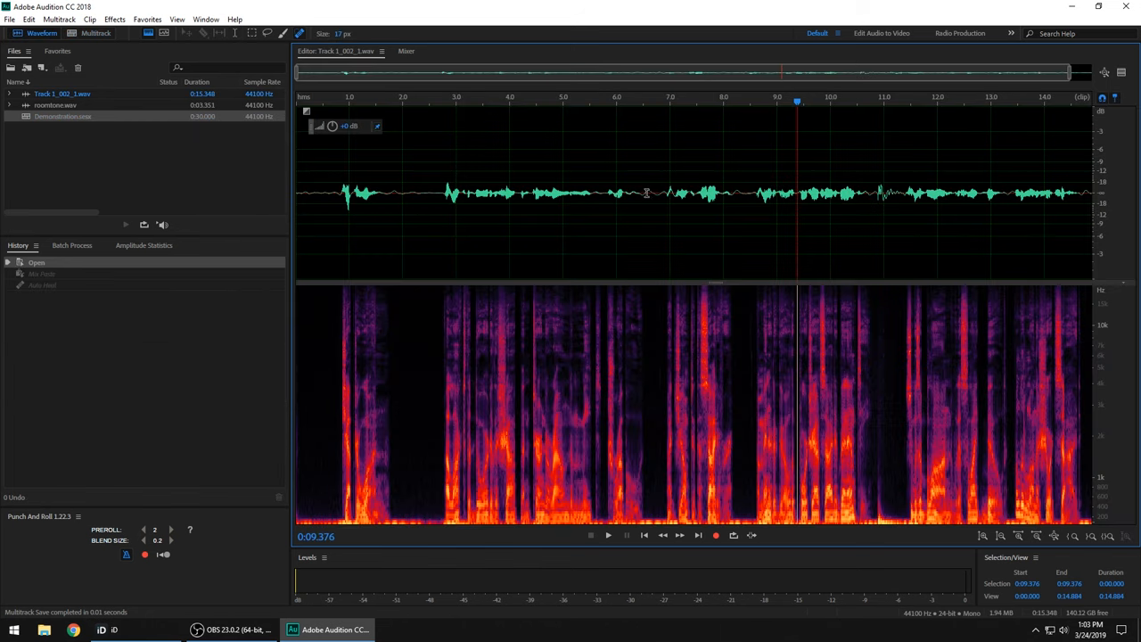
mouse_move(850, 362)
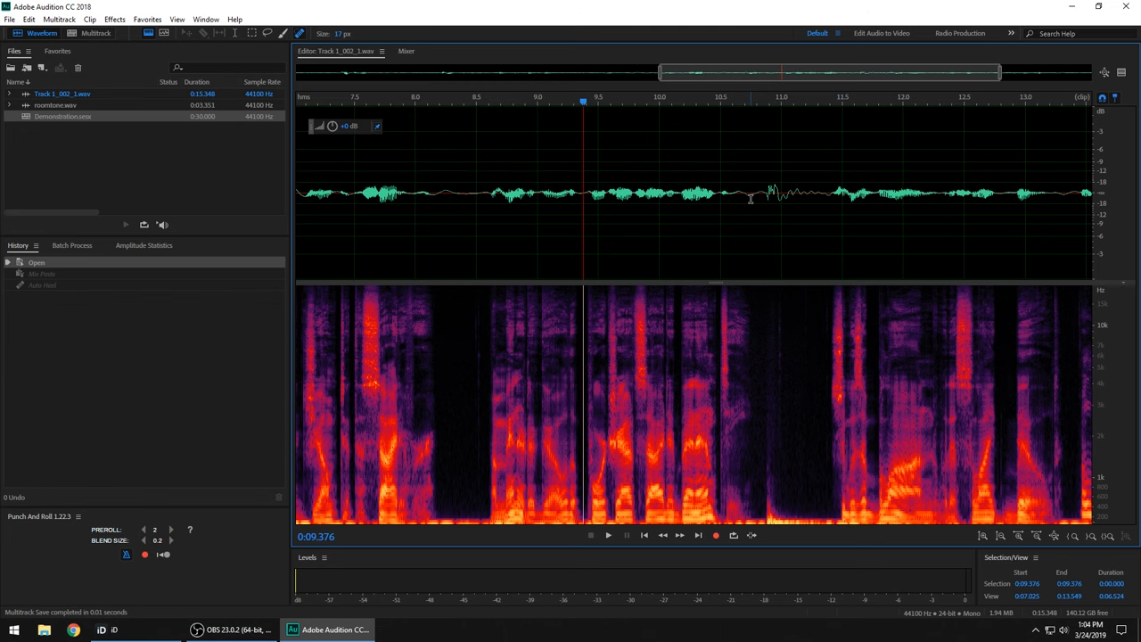
mouse_move(769, 311)
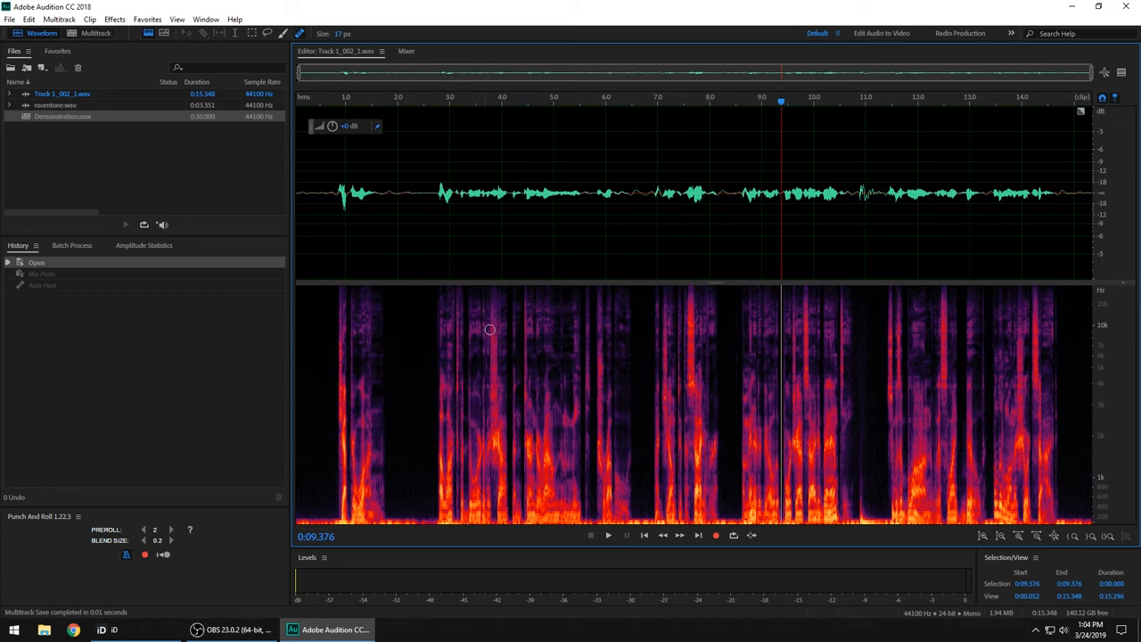
mouse_move(848, 235)
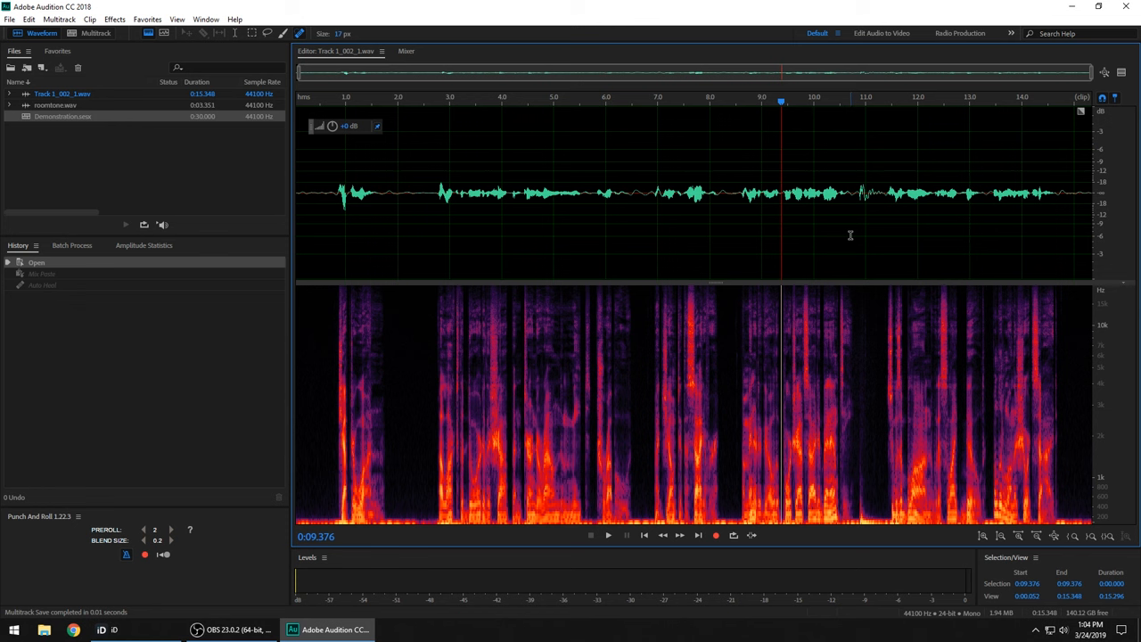
mouse_move(862, 225)
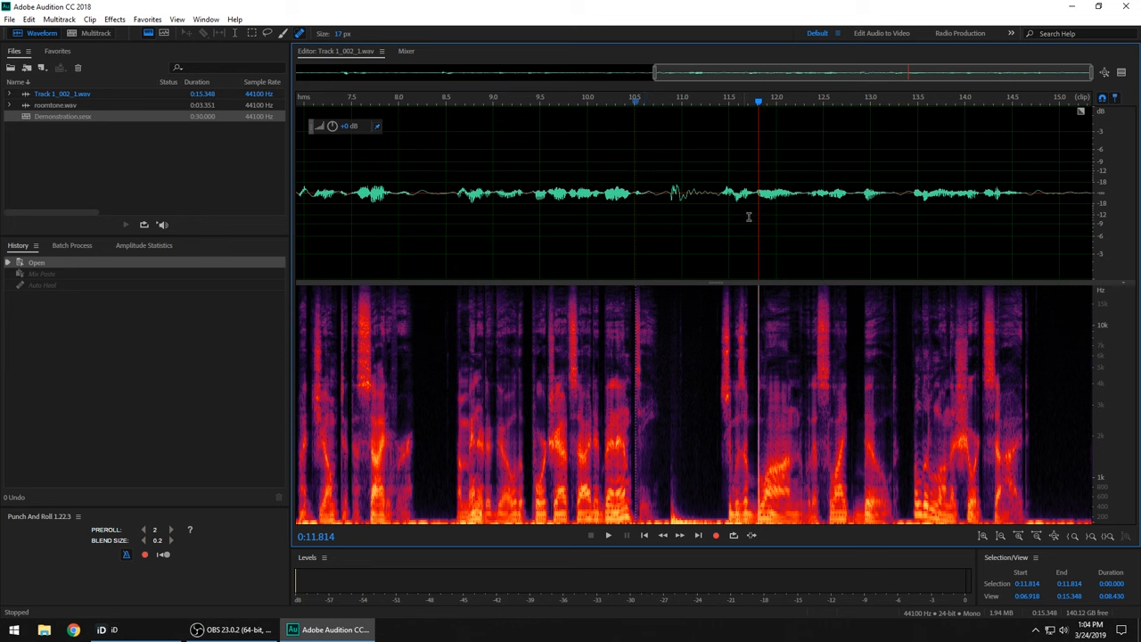
mouse_move(649, 221)
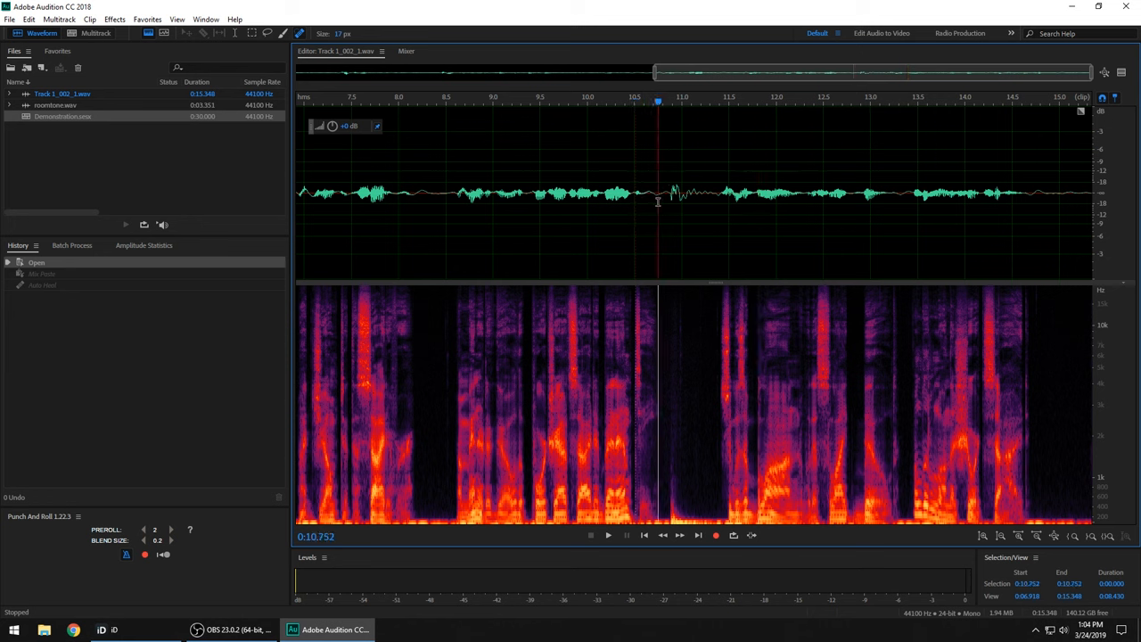
Select the glitch around 0:10.7 in the waveform editor
drag(658, 196, 720, 196)
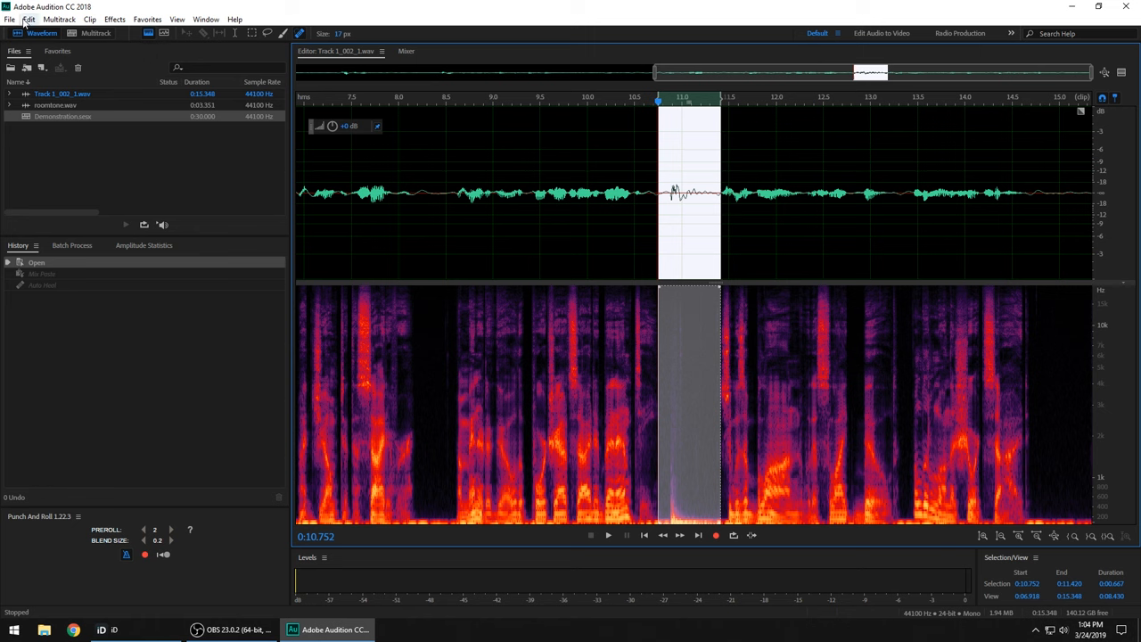
Mix Paste from Audition Clipboard 1 with Overwrite and Crossfade over the marked range
click(32, 18)
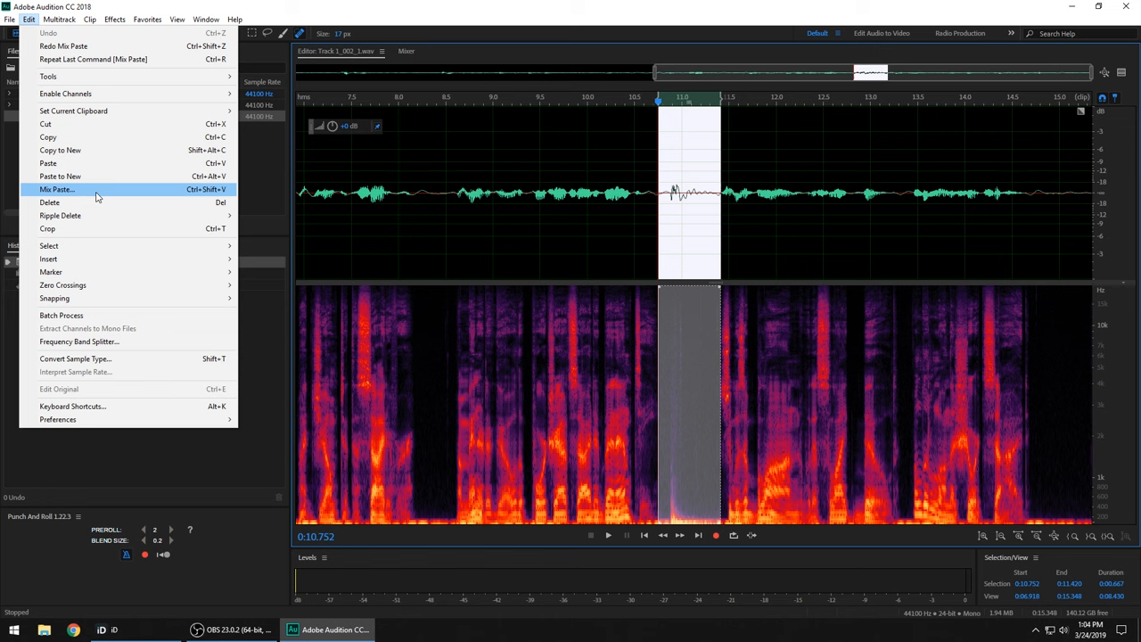
click(57, 189)
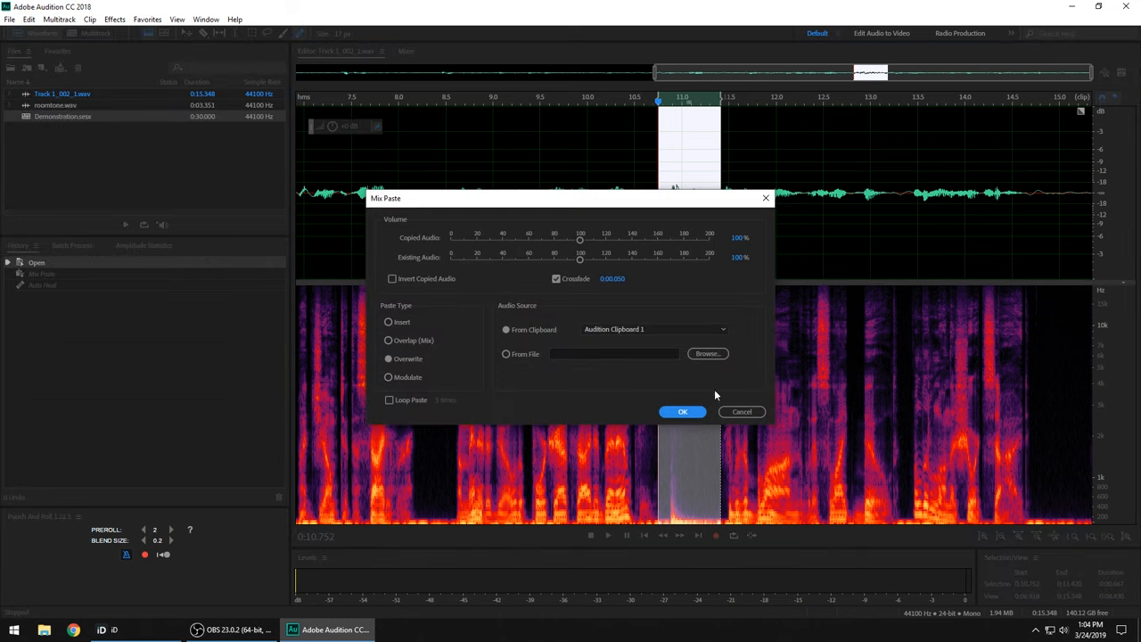
mouse_move(666, 139)
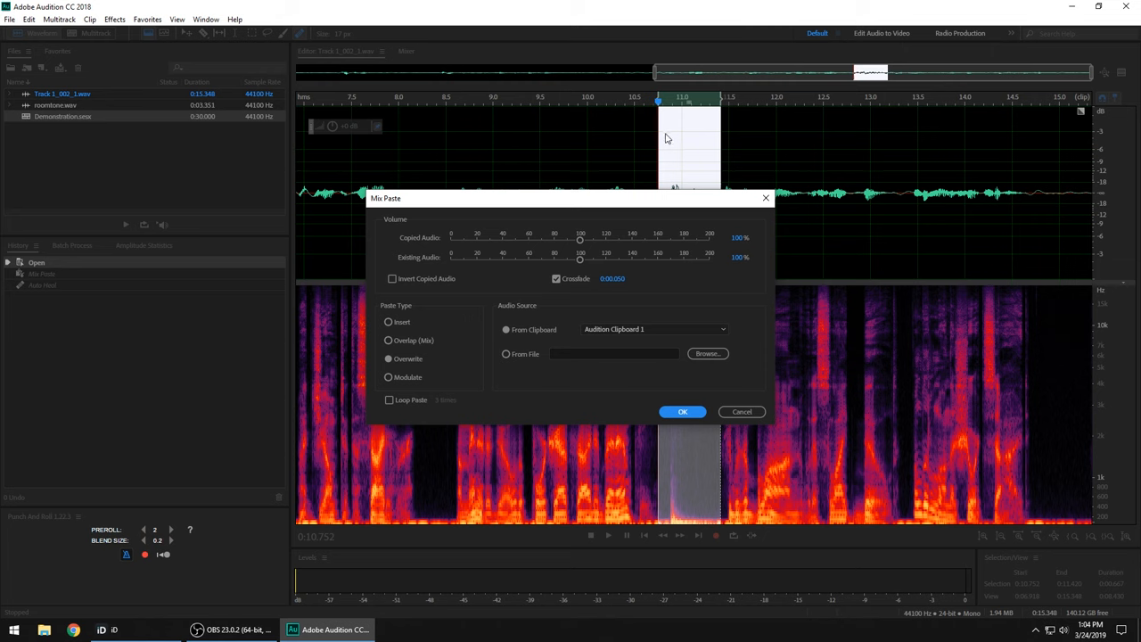
mouse_move(728, 151)
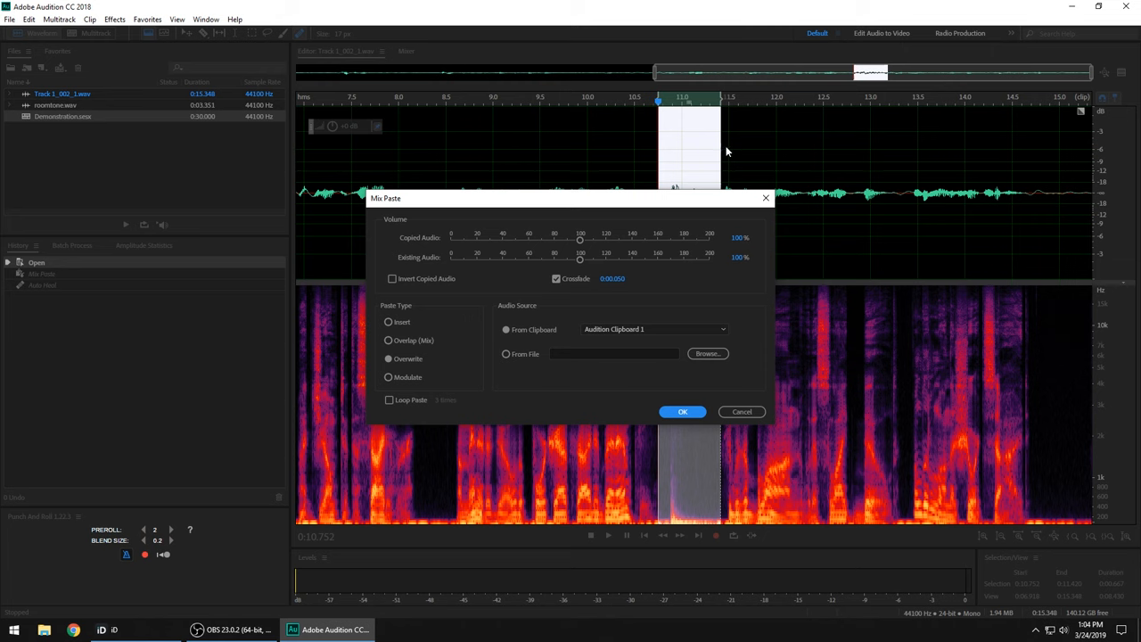
mouse_move(659, 164)
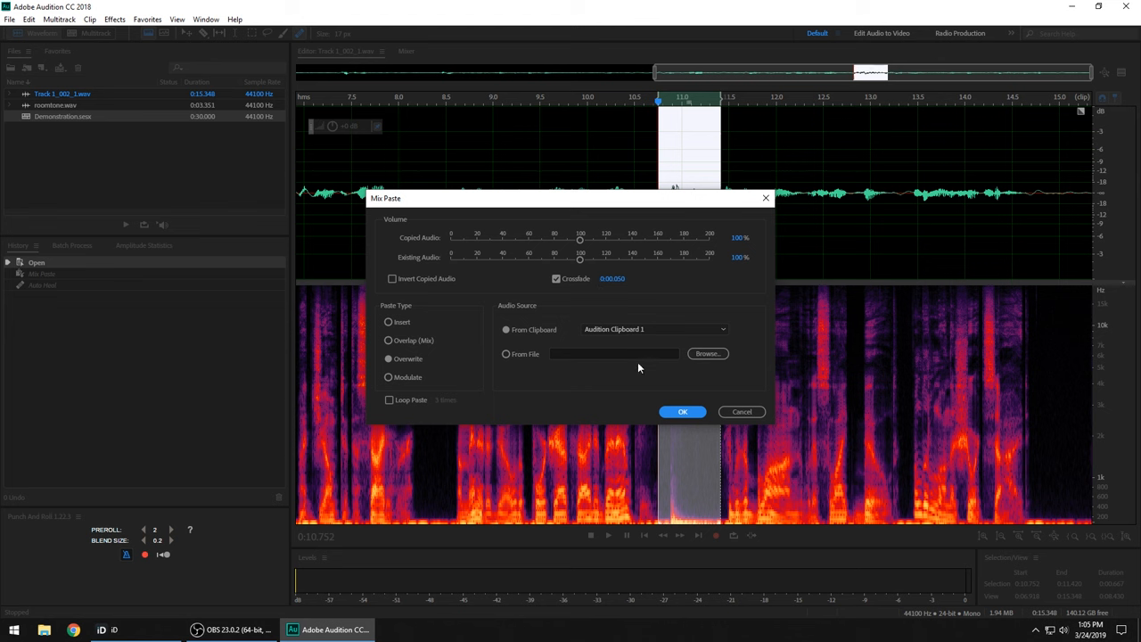
click(681, 412)
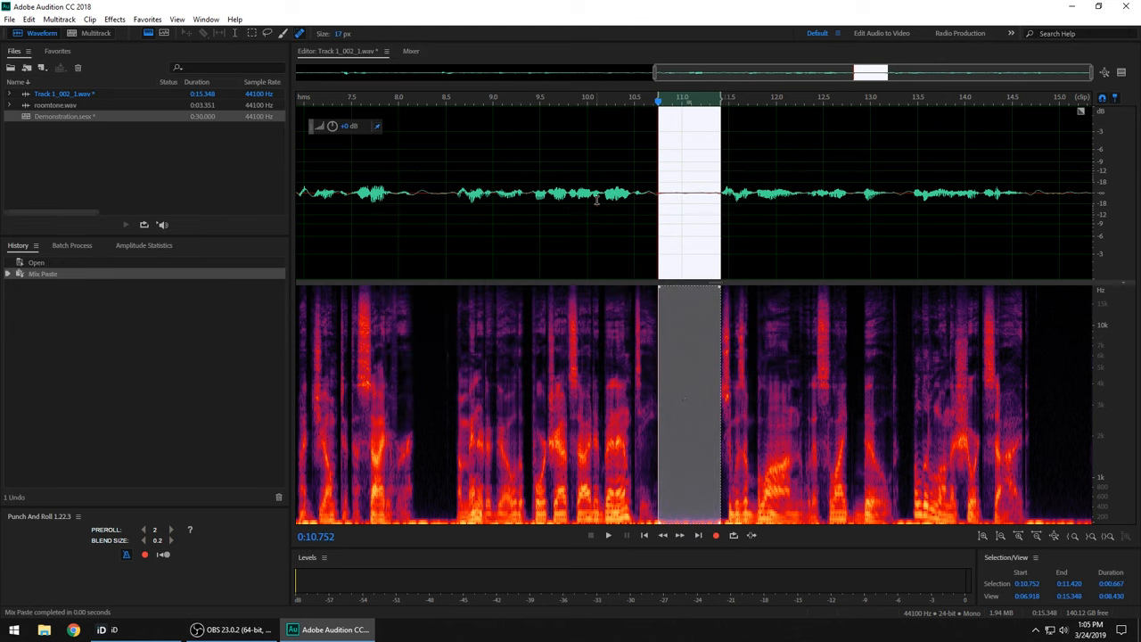
Play back the repaired passage and stop playback
click(606, 535)
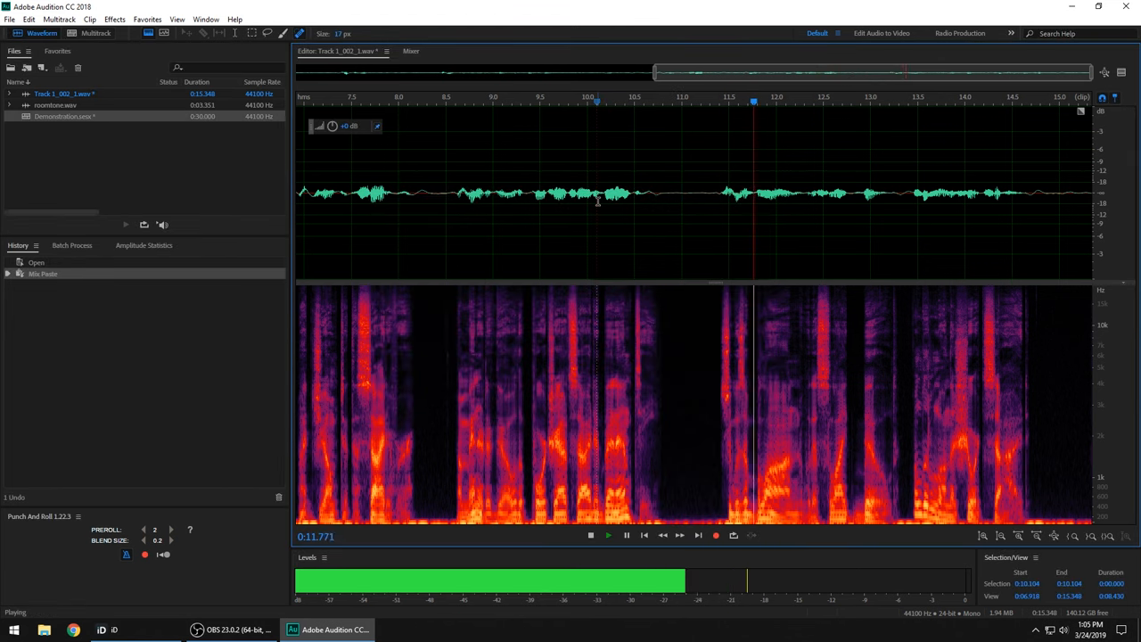
click(589, 535)
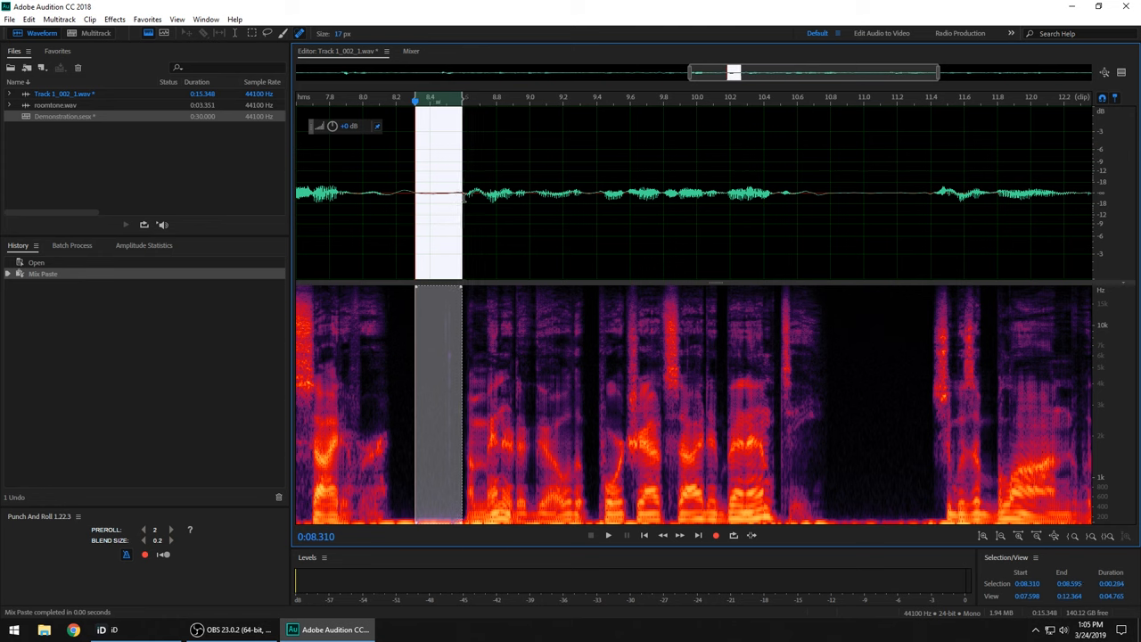
Clear the selected range near 8 seconds
click(392, 193)
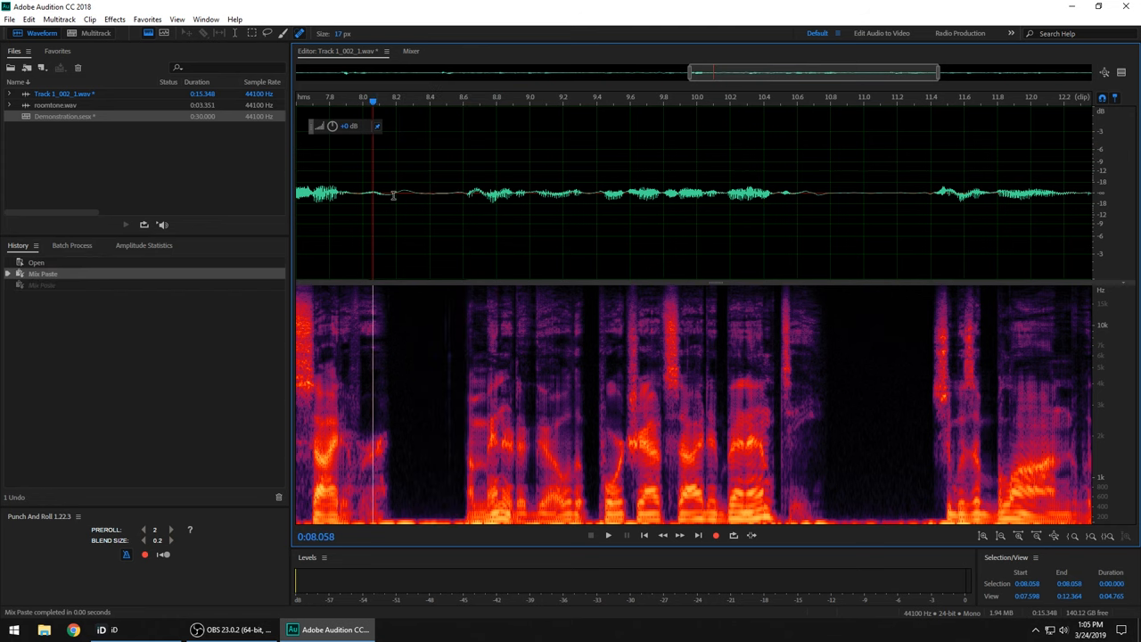
mouse_move(457, 324)
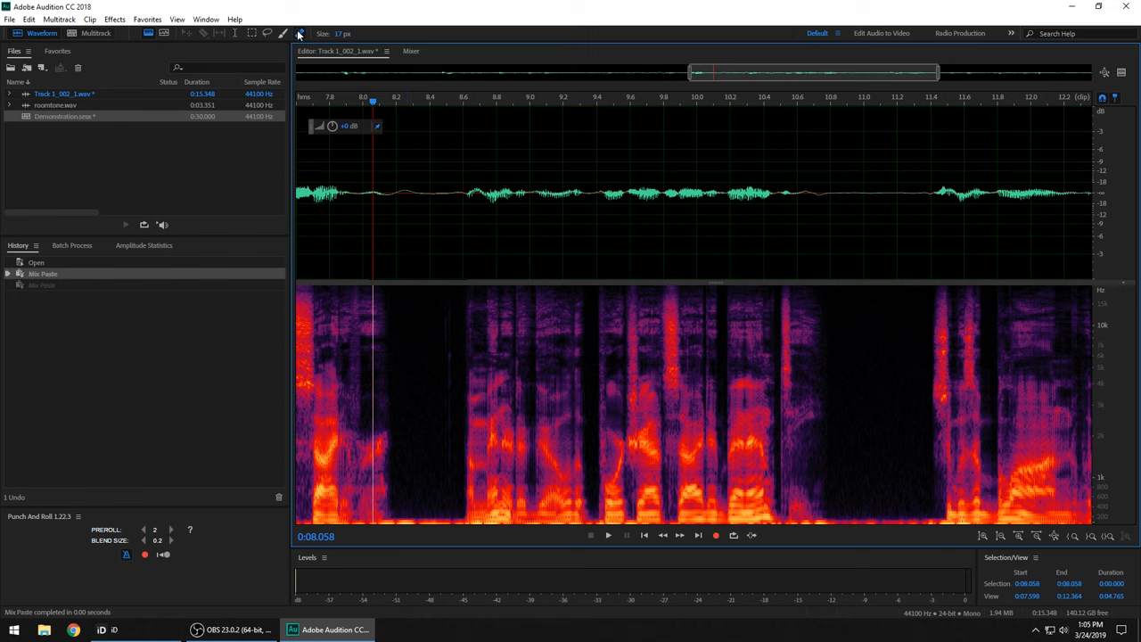
mouse_move(435, 177)
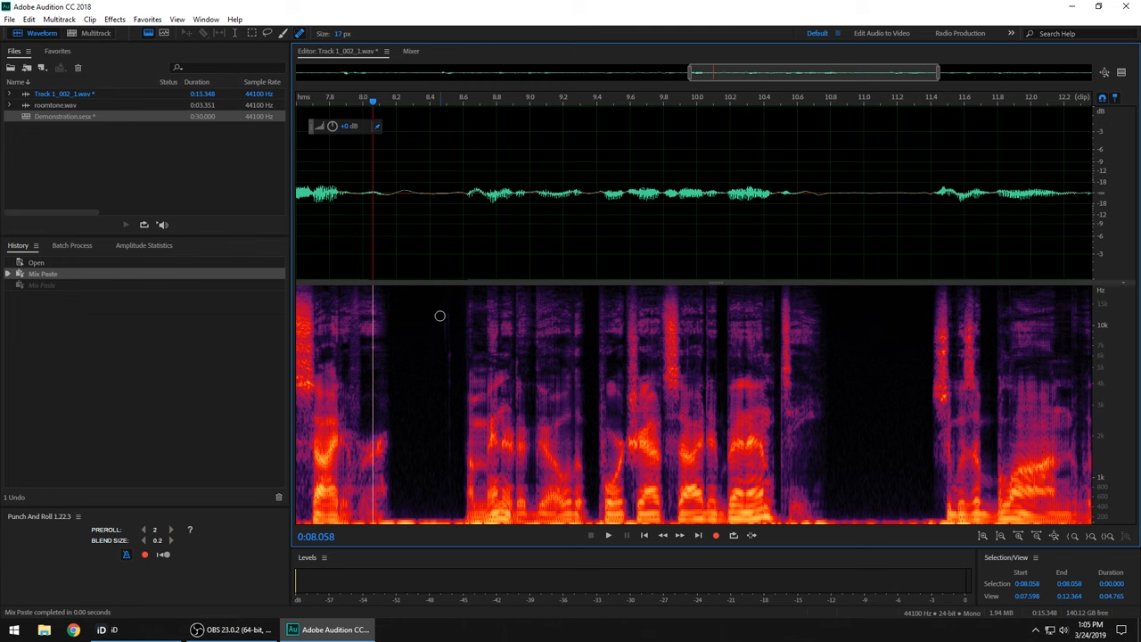
mouse_move(445, 301)
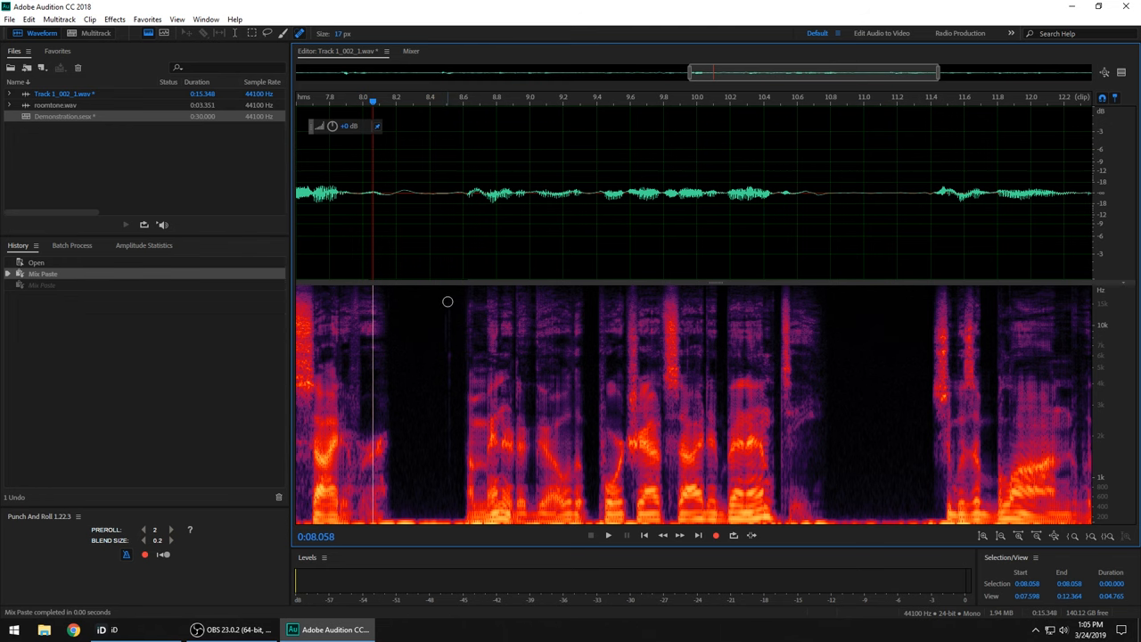
mouse_move(450, 311)
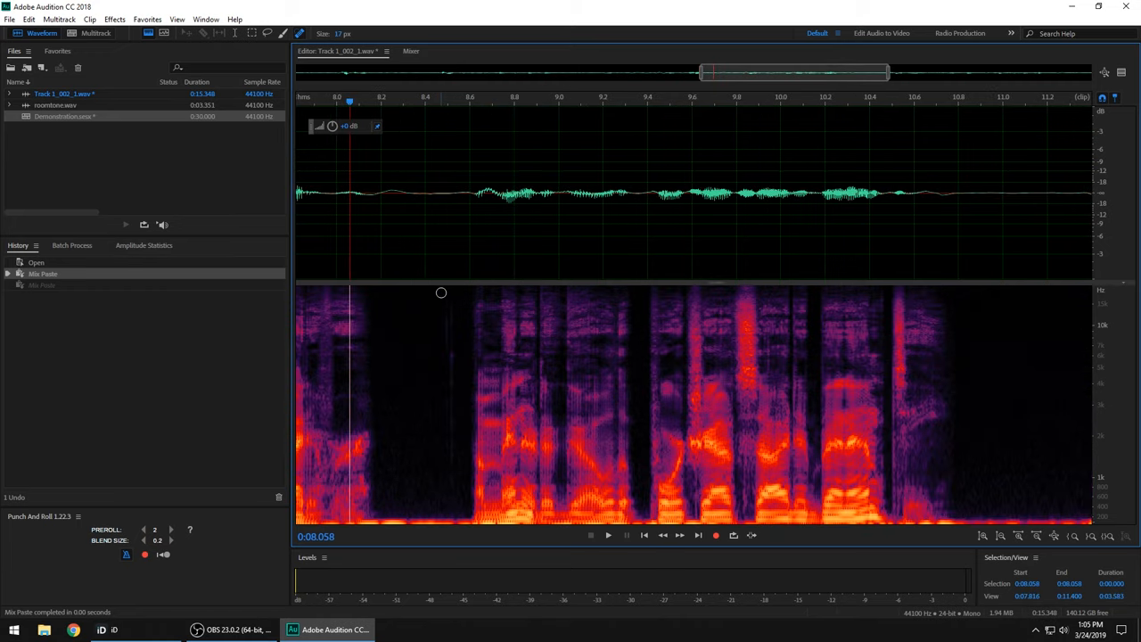
mouse_move(444, 292)
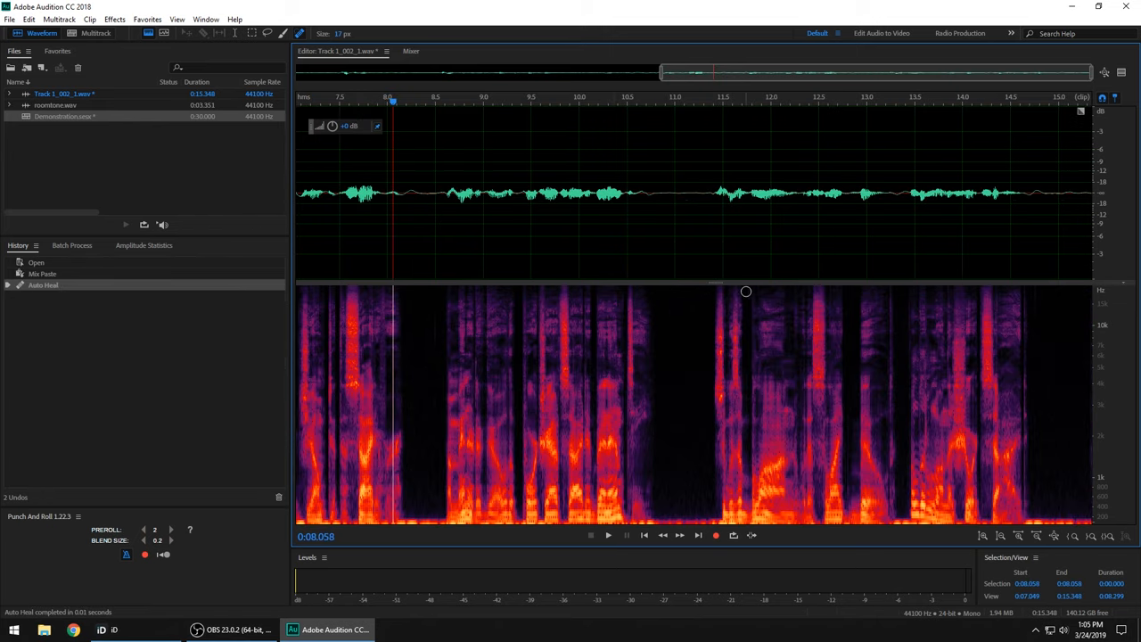
mouse_move(753, 311)
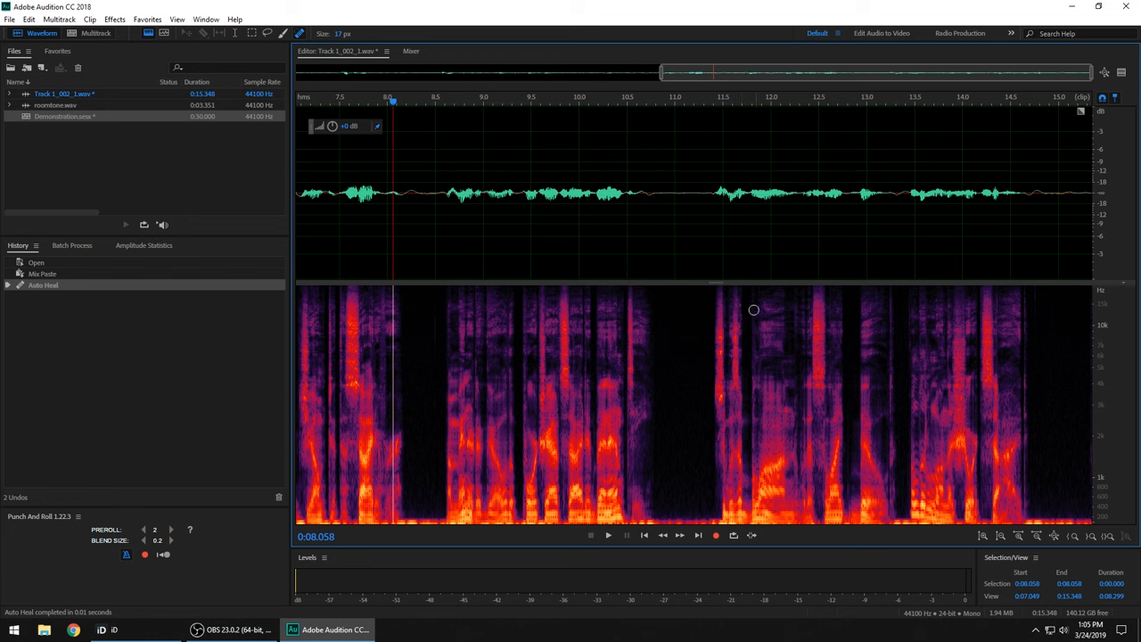
mouse_move(446, 324)
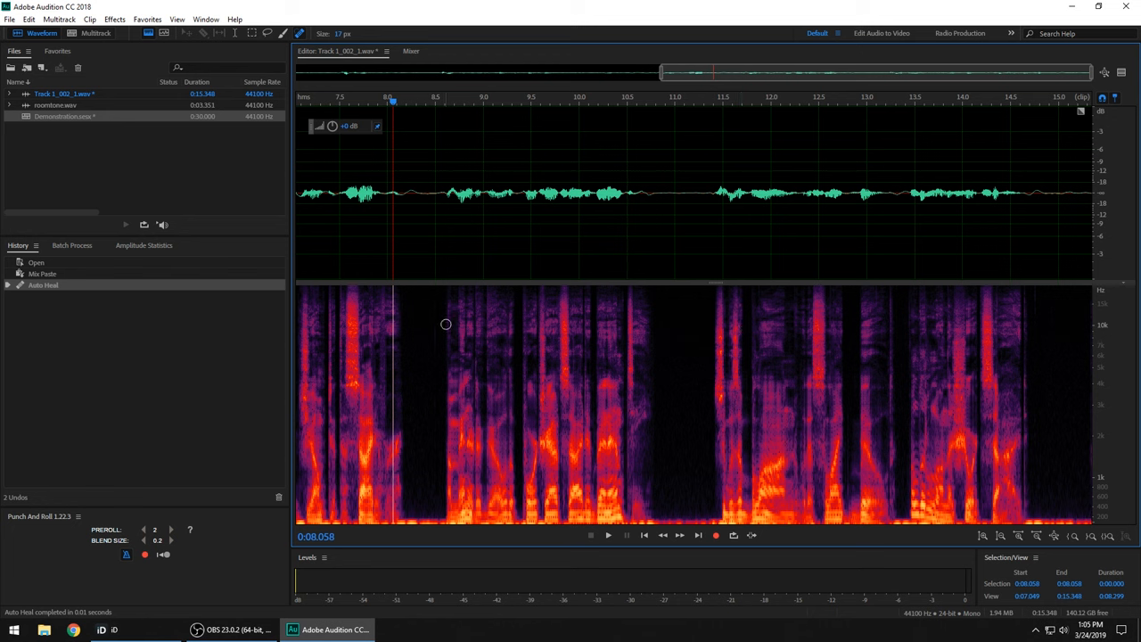
mouse_move(692, 332)
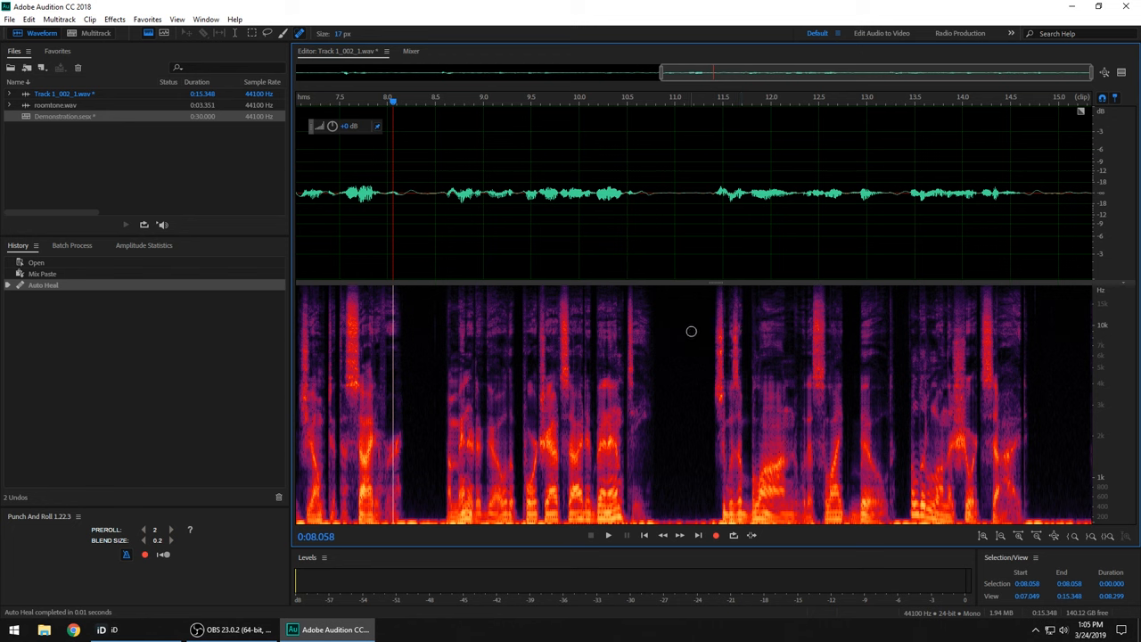
mouse_move(749, 298)
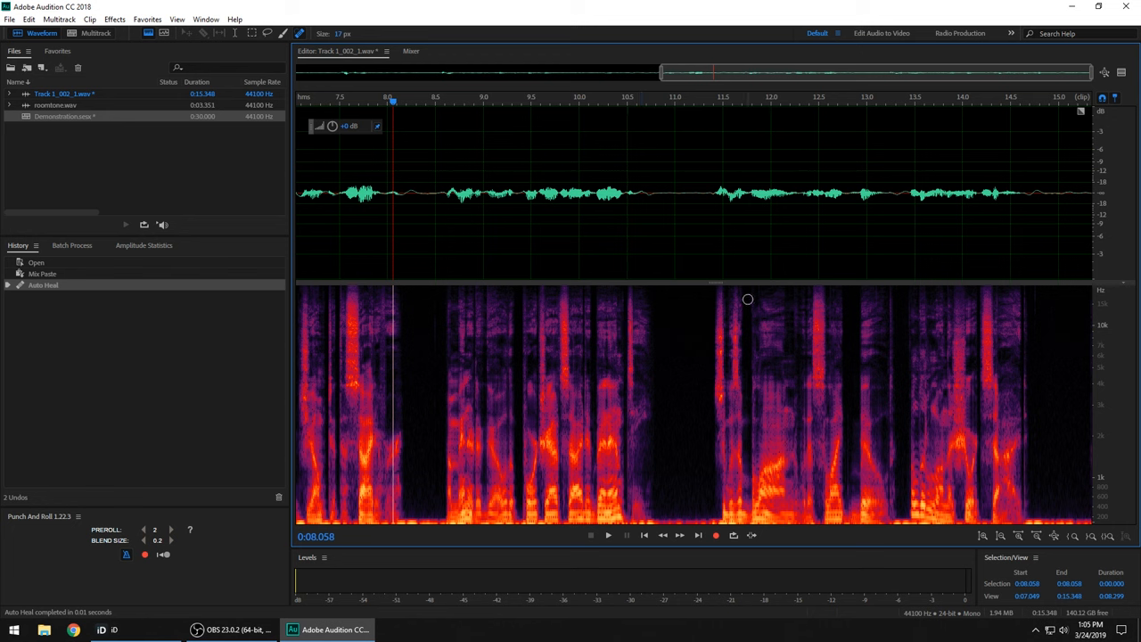
mouse_move(777, 271)
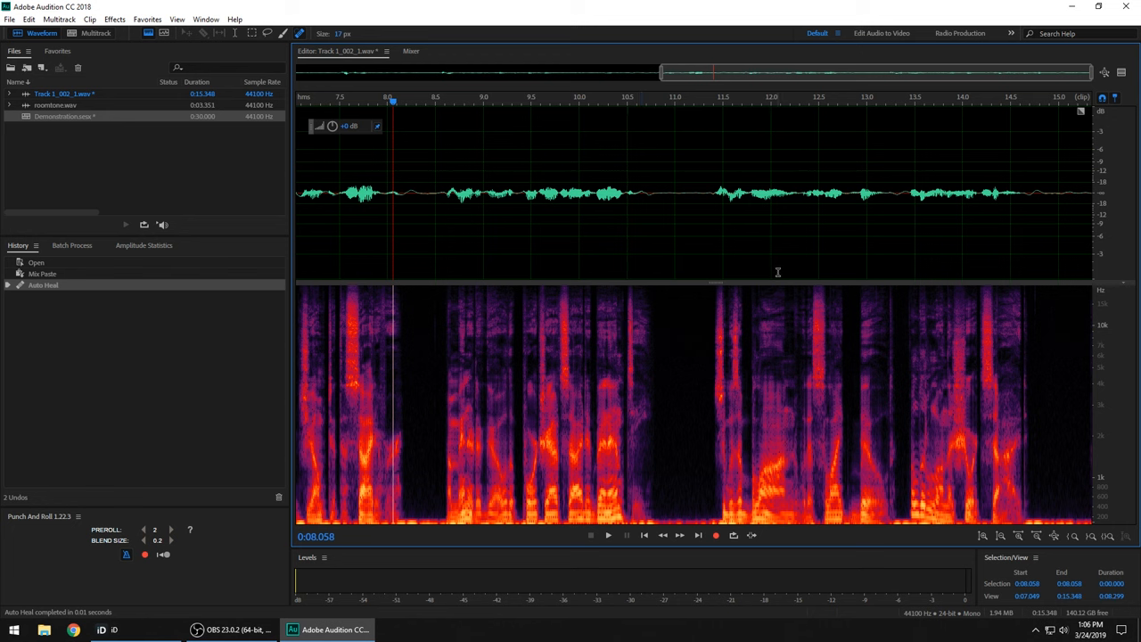
mouse_move(745, 289)
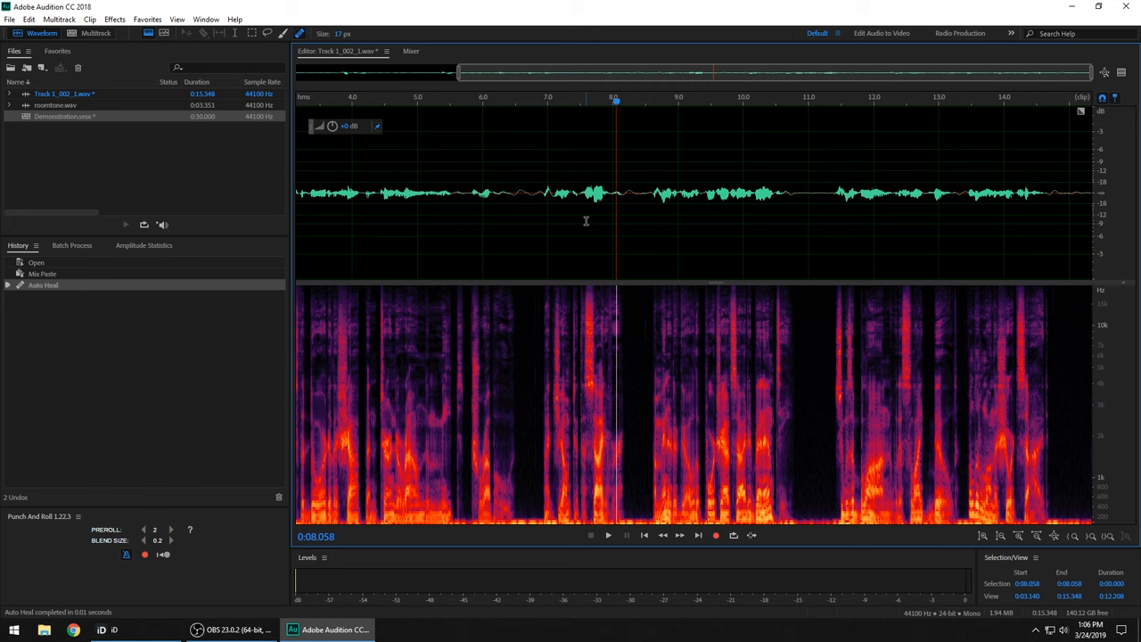
mouse_move(519, 225)
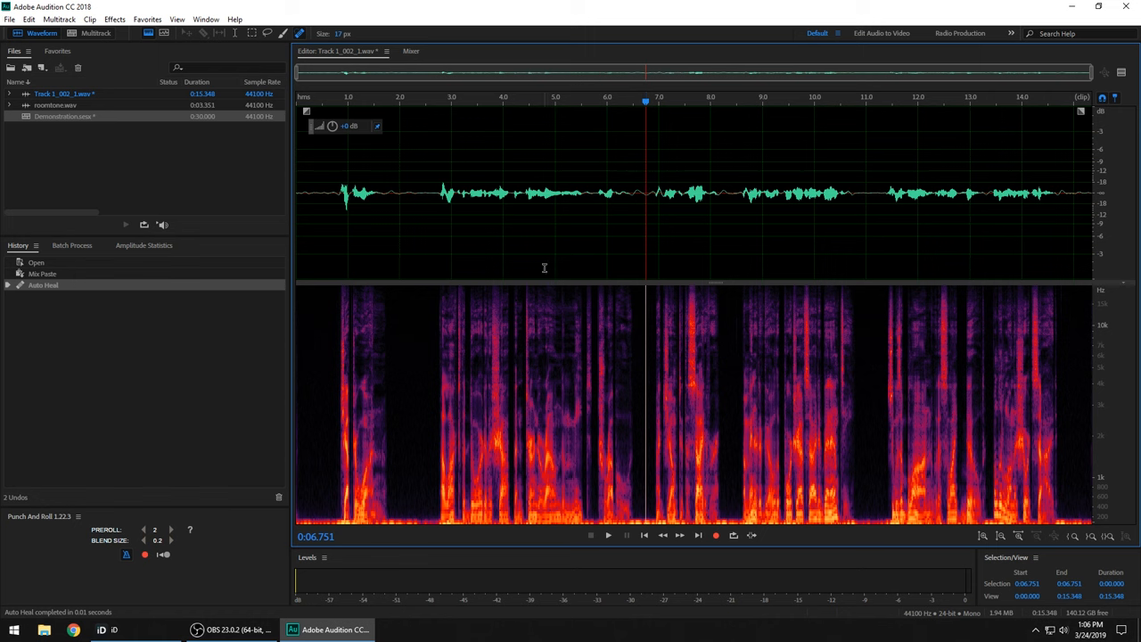
mouse_move(644, 208)
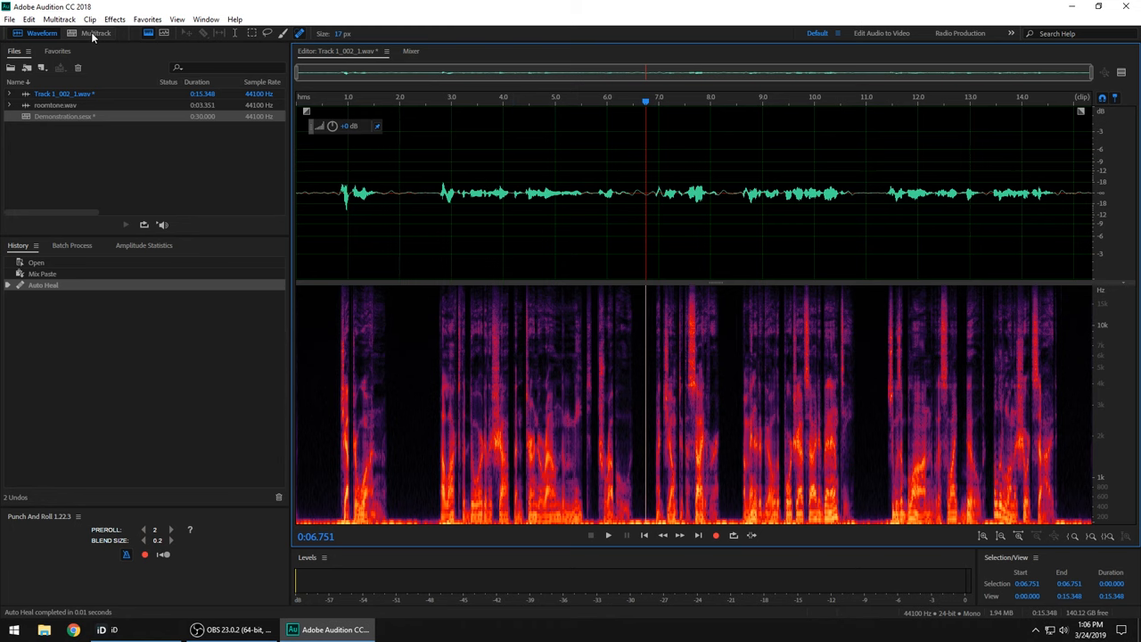
Switch to the Multitrack session and punch-and-roll record a new take on Track 1
click(97, 36)
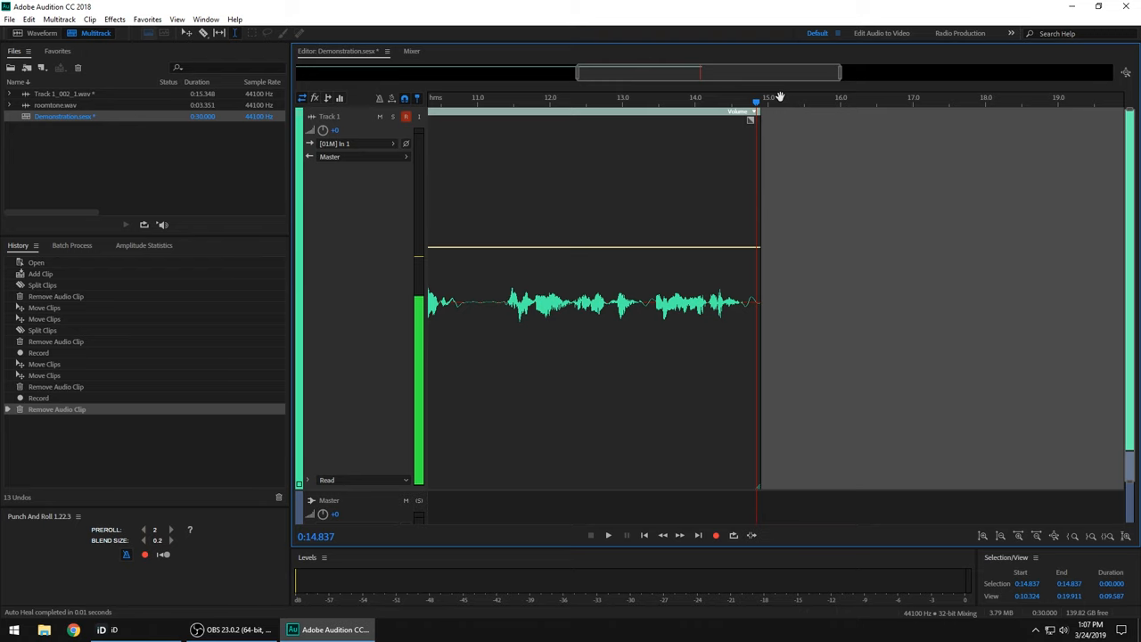
click(608, 535)
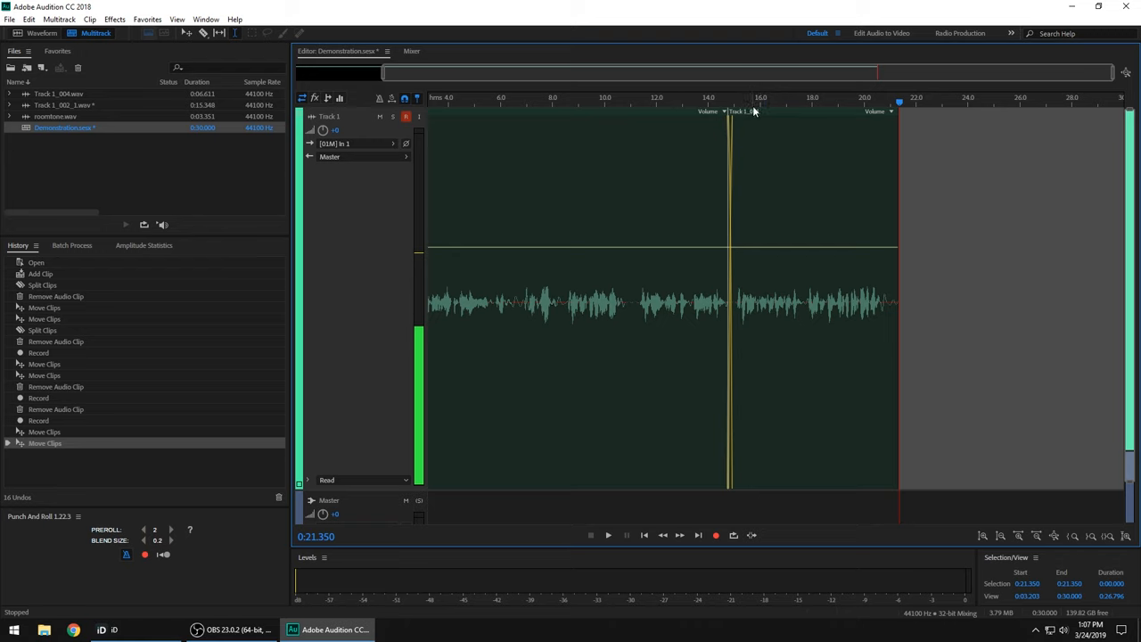
mouse_move(624, 214)
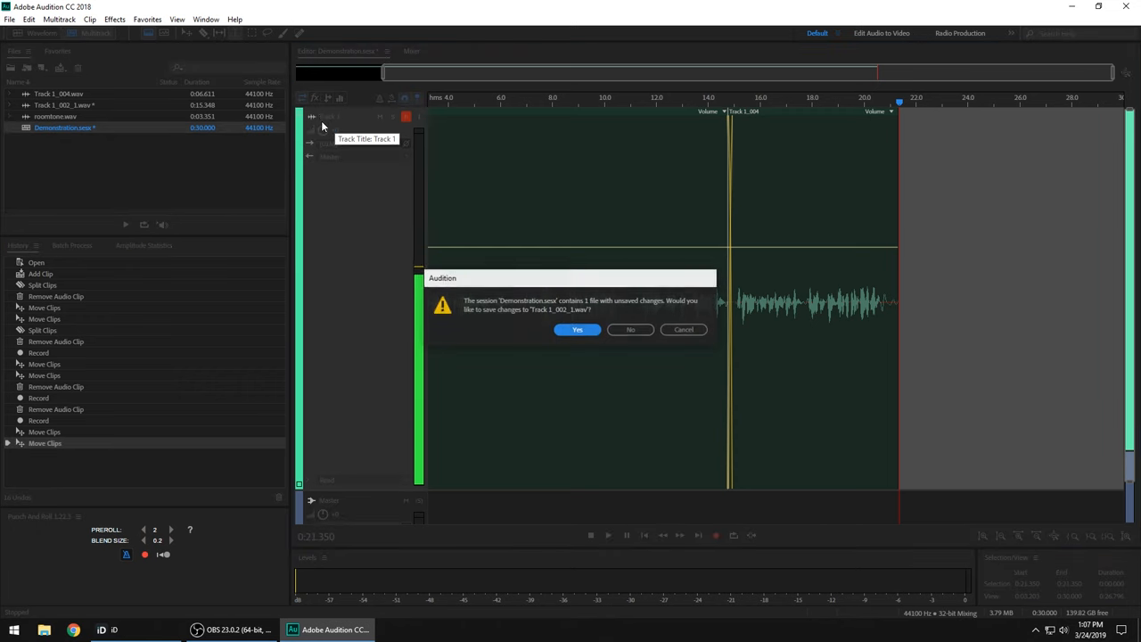
Save the edited take and export an Entire Session mixdown named Demonstration_mixdown
click(577, 330)
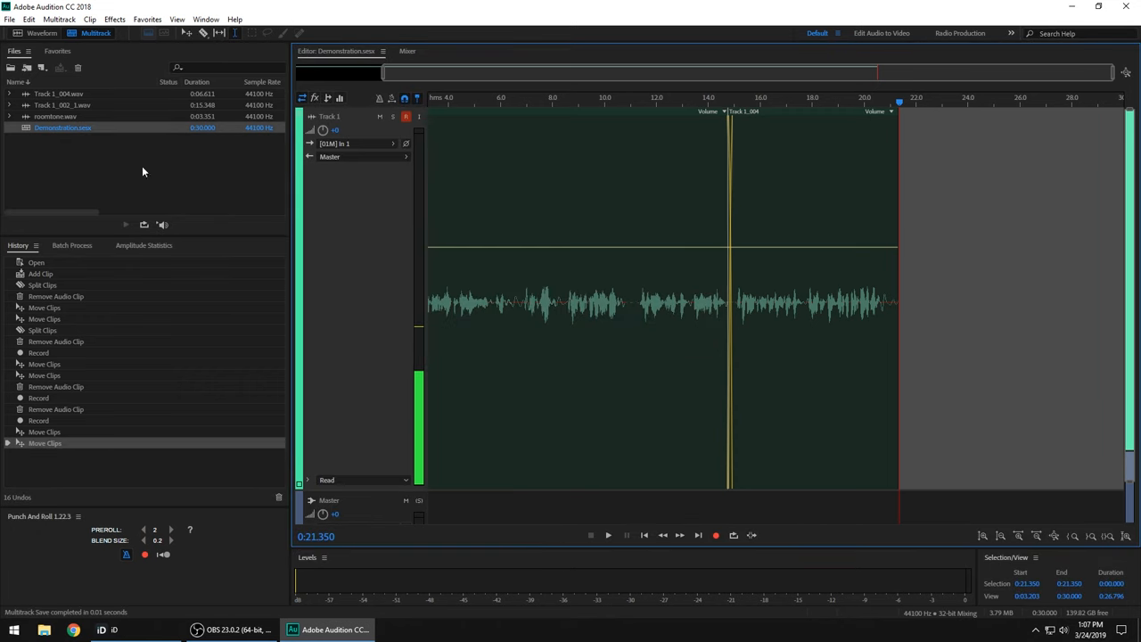
click(7, 16)
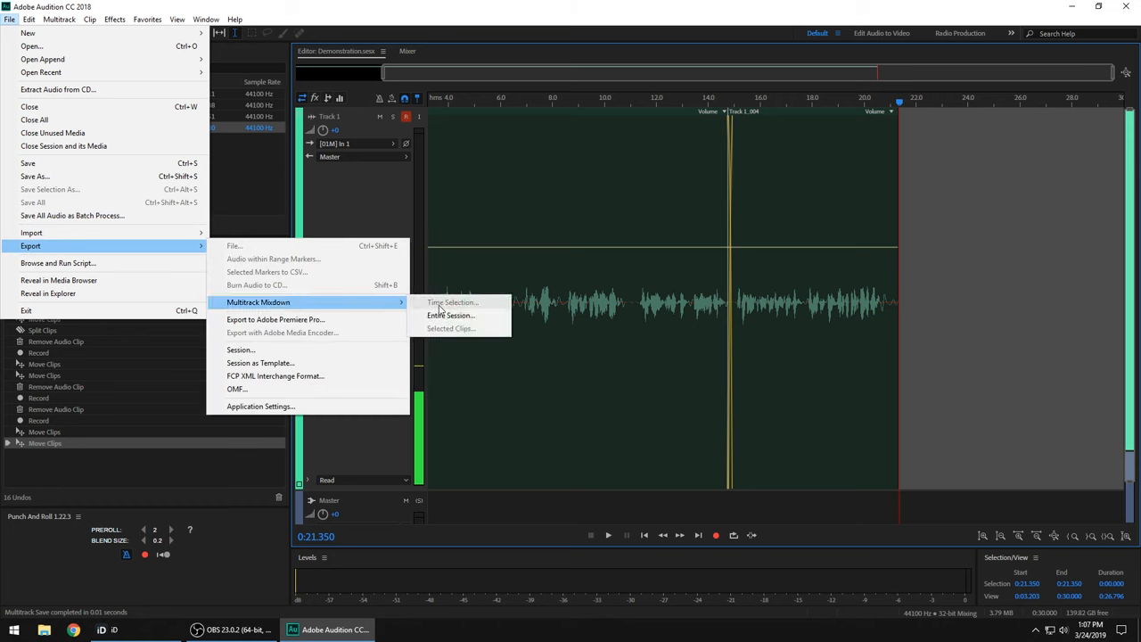
click(449, 314)
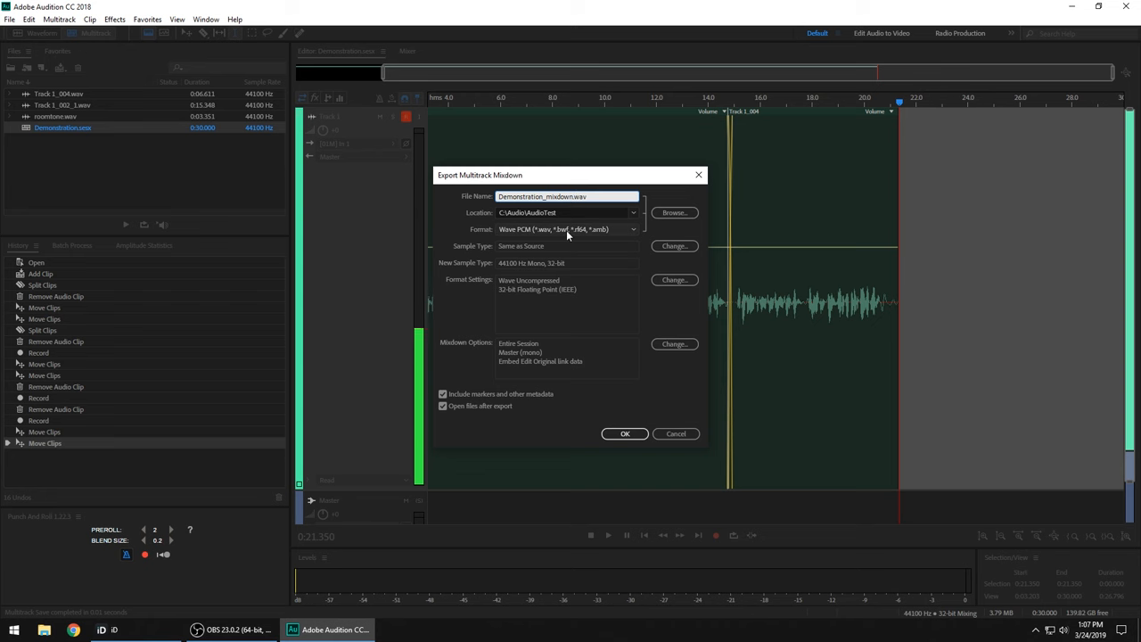
click(624, 433)
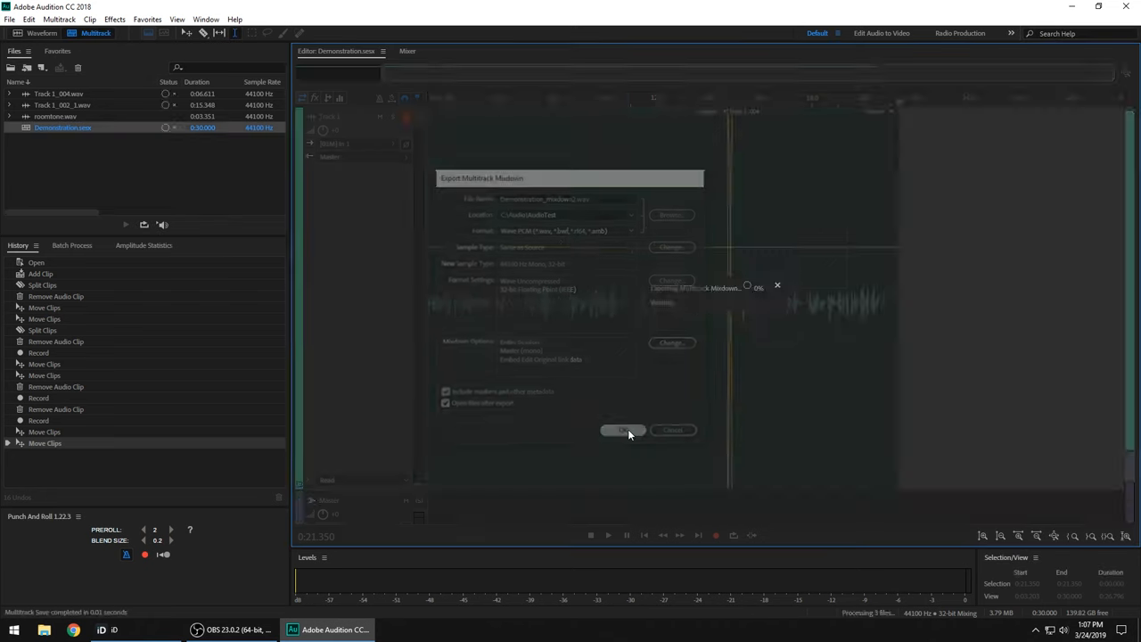
Run the mastering effects chain (limiter, de-plosive, FFT filter, dynamics, EQ, de-click) on the mixdown
click(622, 429)
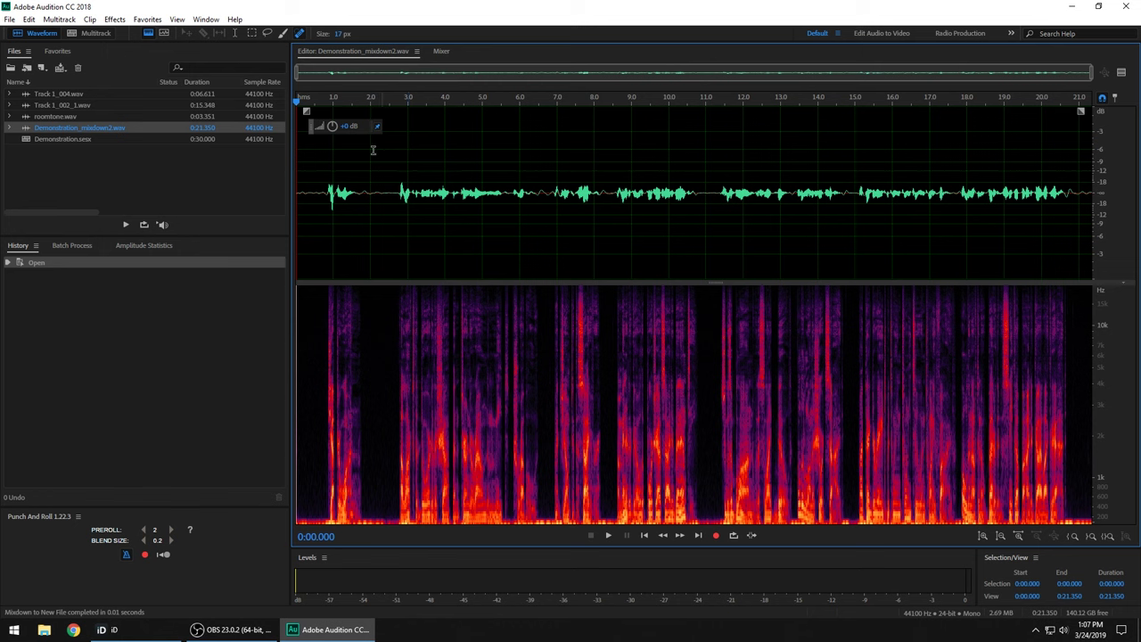
click(160, 18)
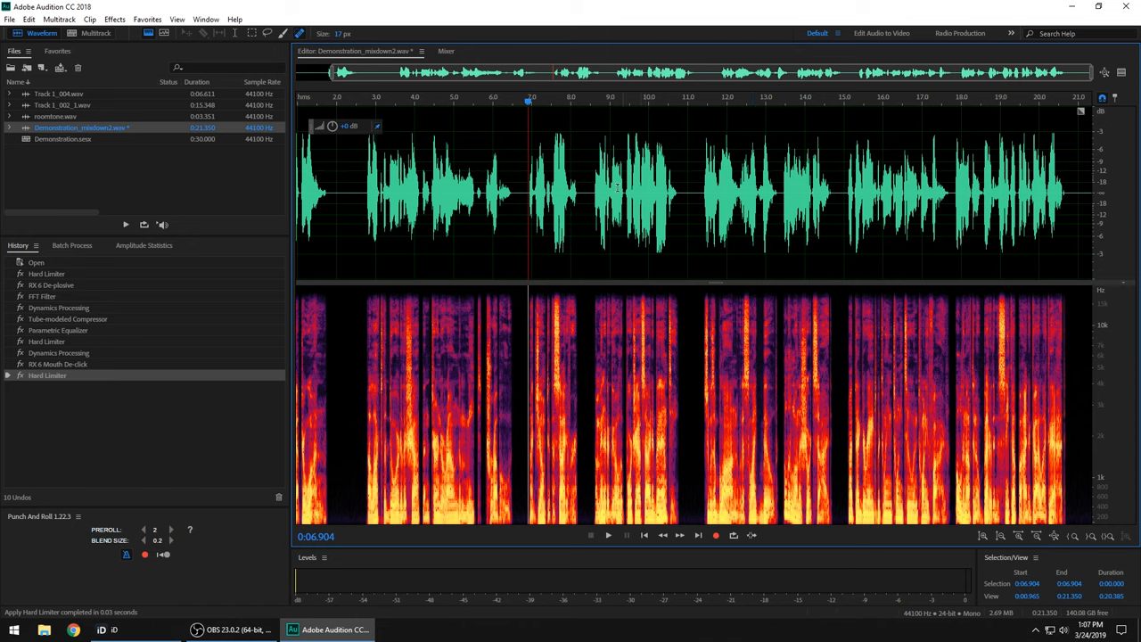
Scan Amplitude Statistics for the mastered mixdown's peak, RMS and loudness
click(143, 246)
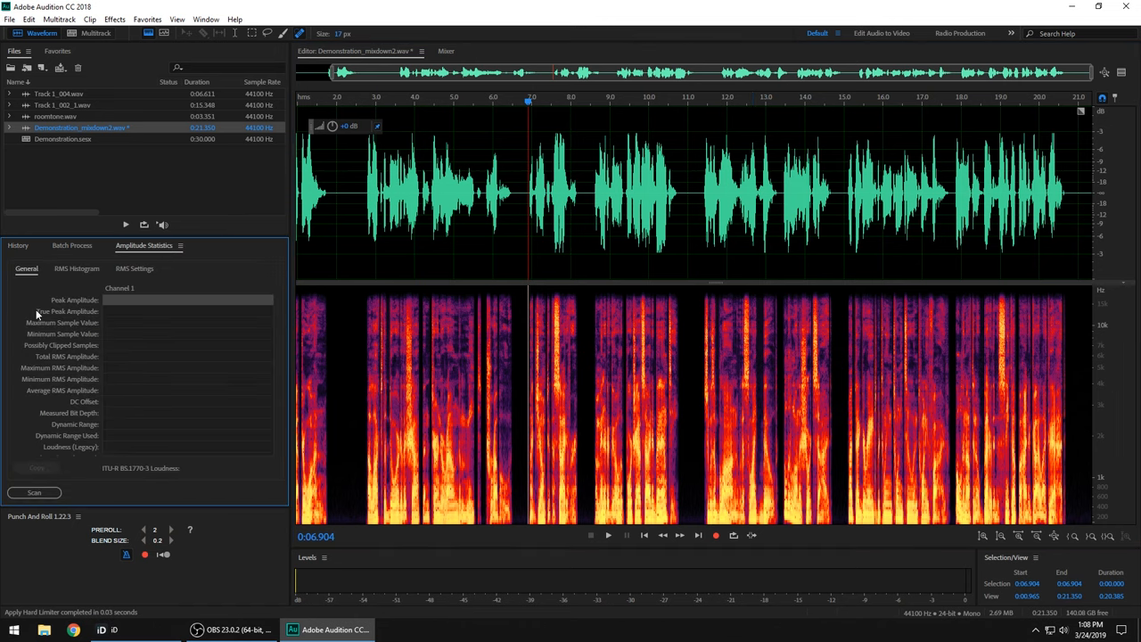
click(34, 492)
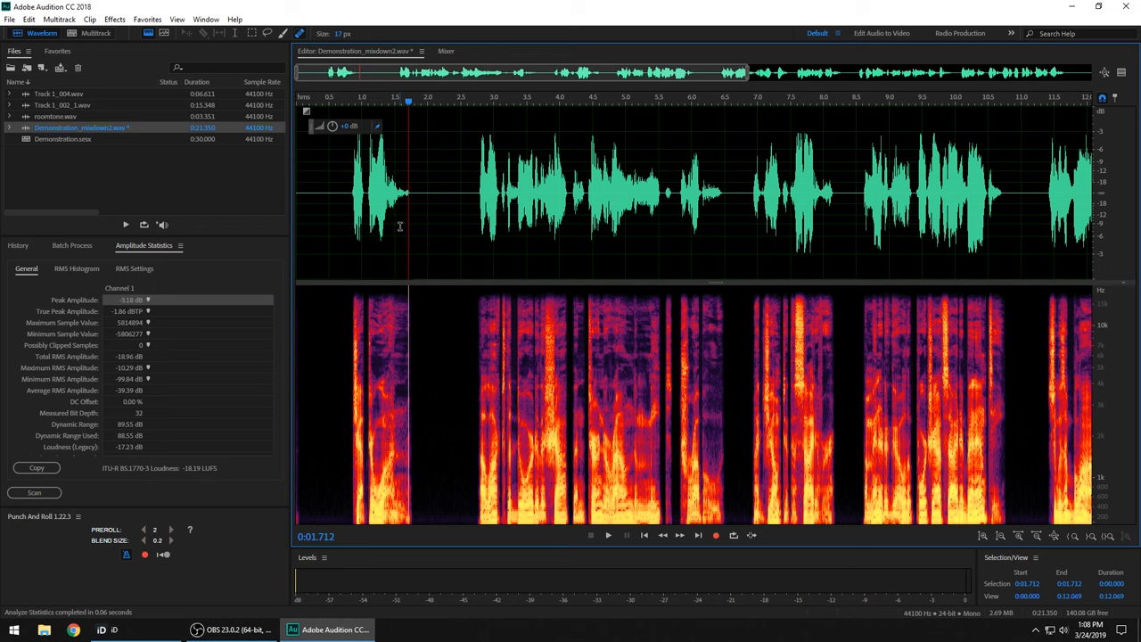
mouse_move(417, 239)
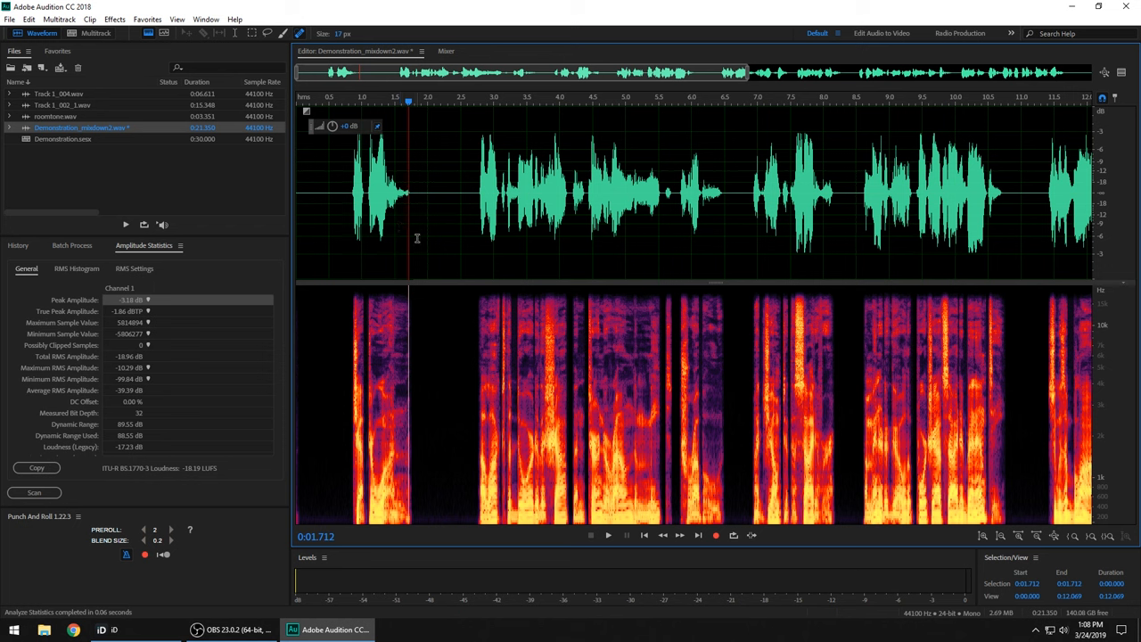
mouse_move(435, 229)
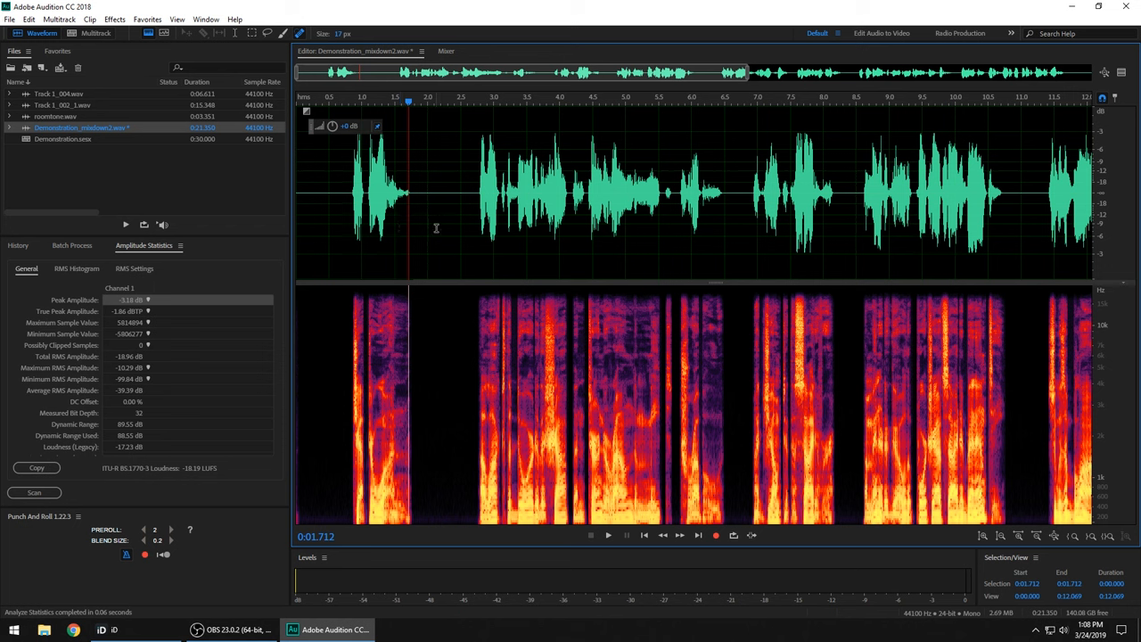